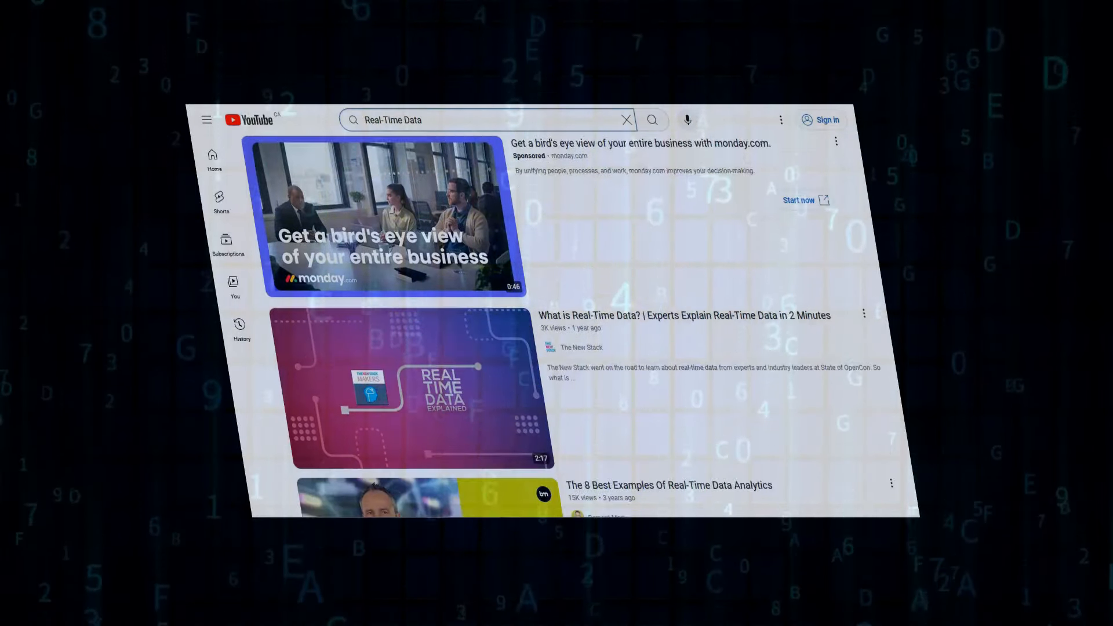
# - Scroll down the YouTube 'Dojo' results past the Dojo Go! martial arts channel
pyautogui.scroll(-3)
pyautogui.write('Dojo')
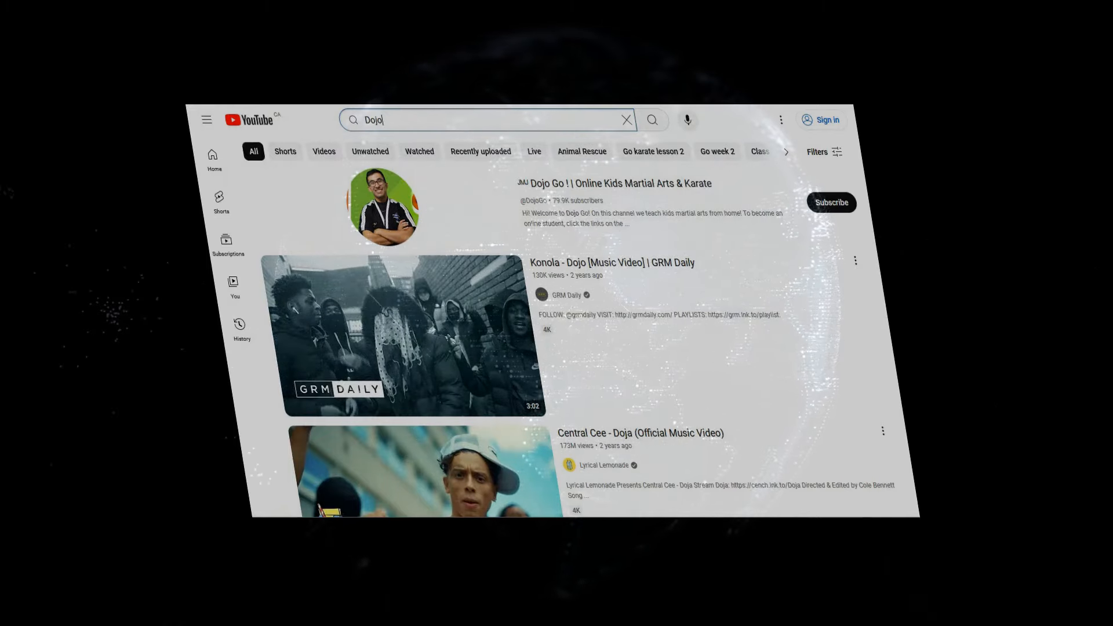
# - Scroll down the 'Future of AI' results to the NBC News AI video
pyautogui.scroll(-3)
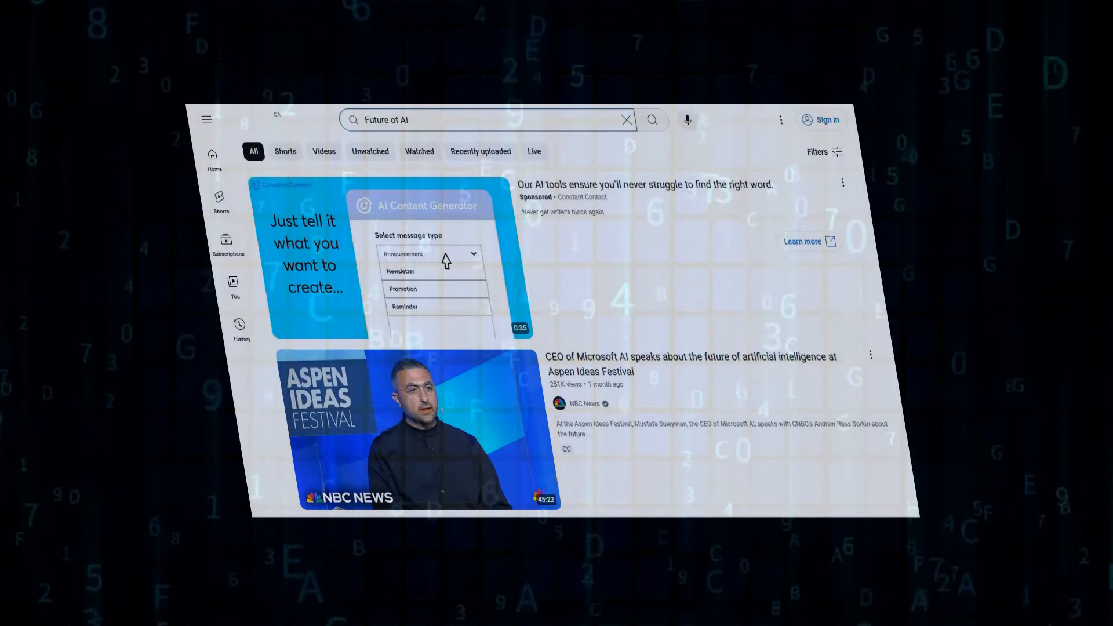
# - Open the Investopedia 'What Is Artificial Intelligence (AI)?' image from the 'All About AI Tech' Google Images results
pyautogui.scroll(-3)
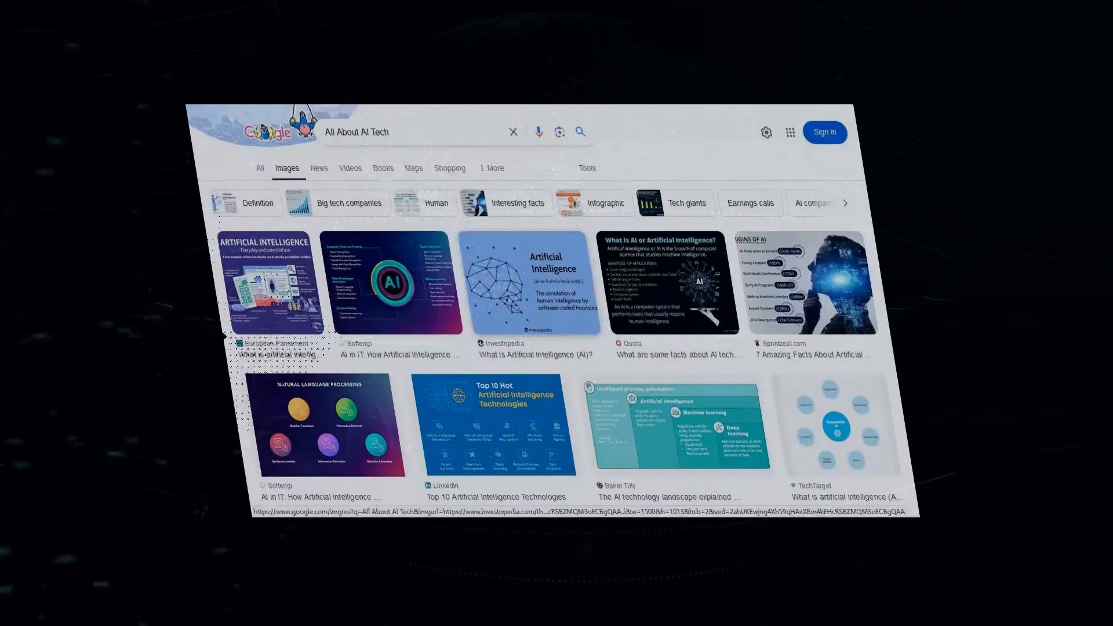
pyautogui.click(536, 284)
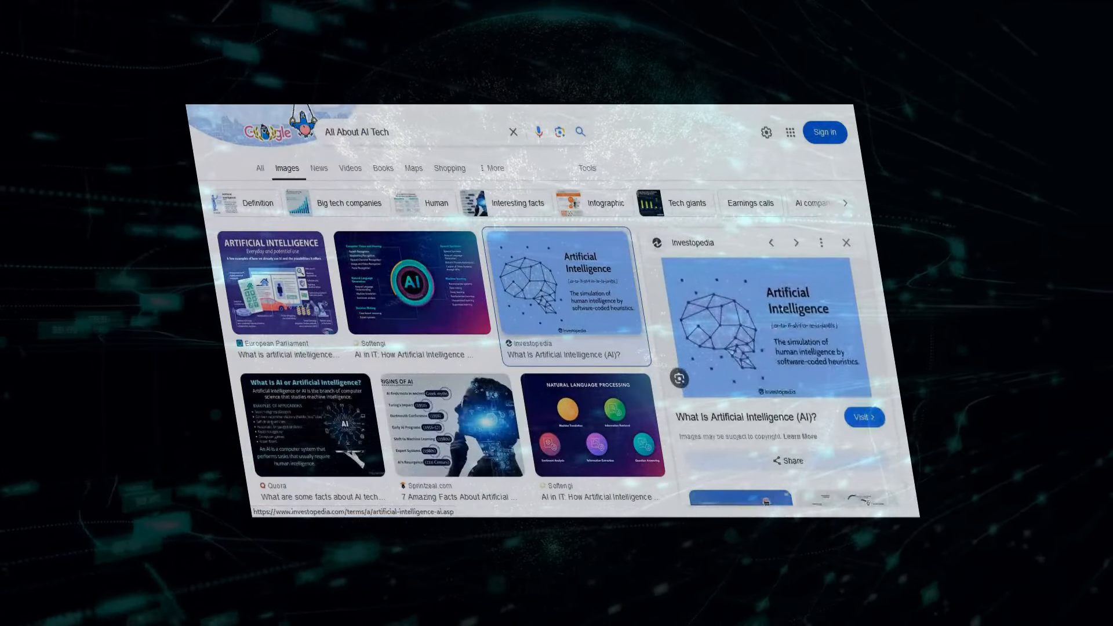